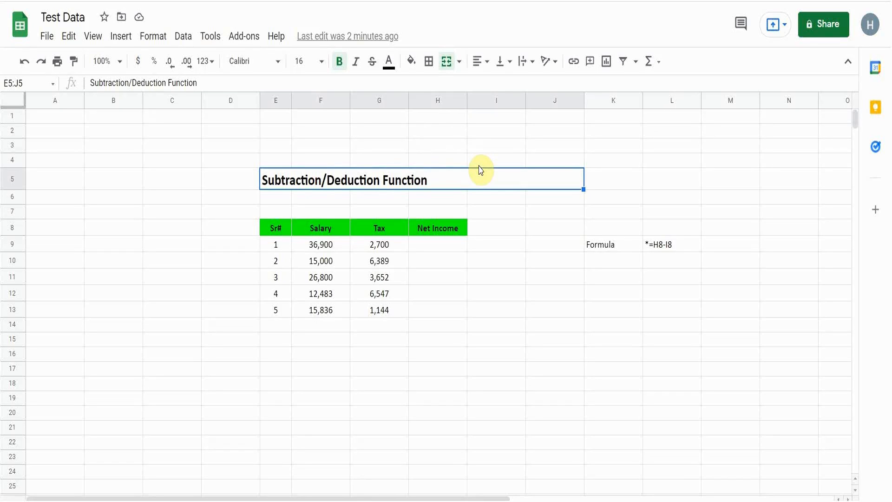
pyautogui.moveTo(288, 204)
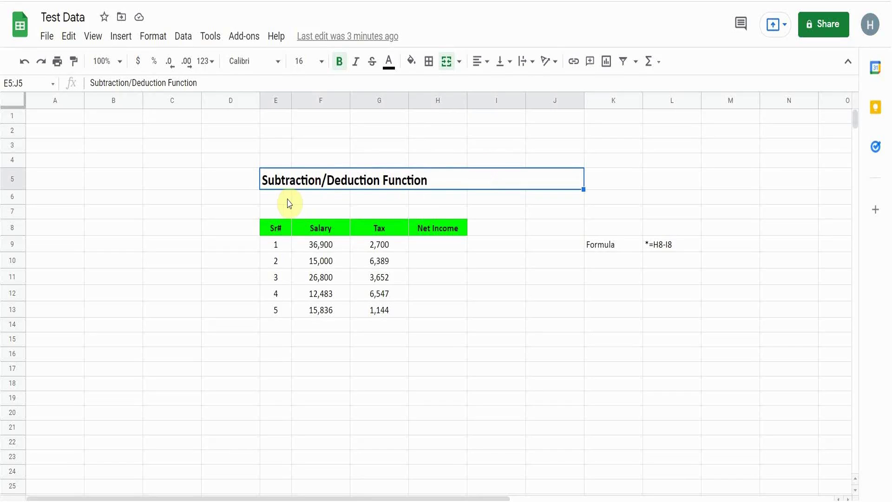
pyautogui.moveTo(281, 202)
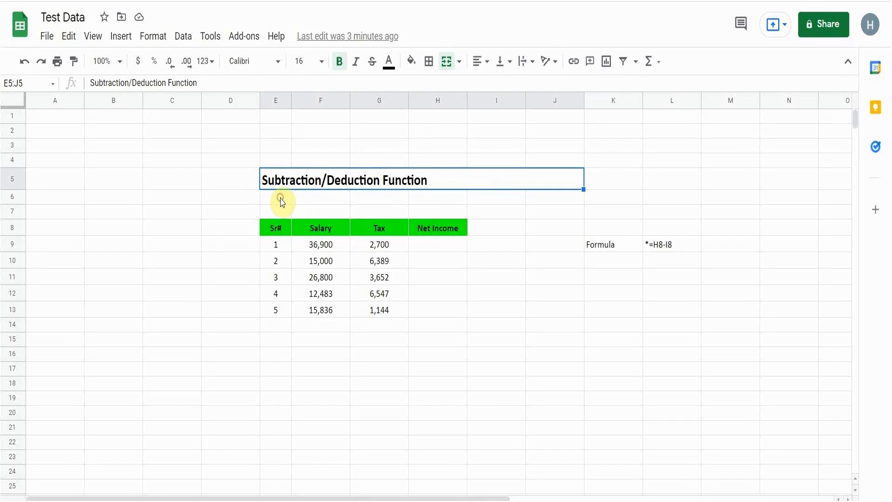
# Step: Build the formula =F9-G9 in H9 so Net Income subtracts tax from salary, previewing 34,200
pyautogui.click(276, 227)
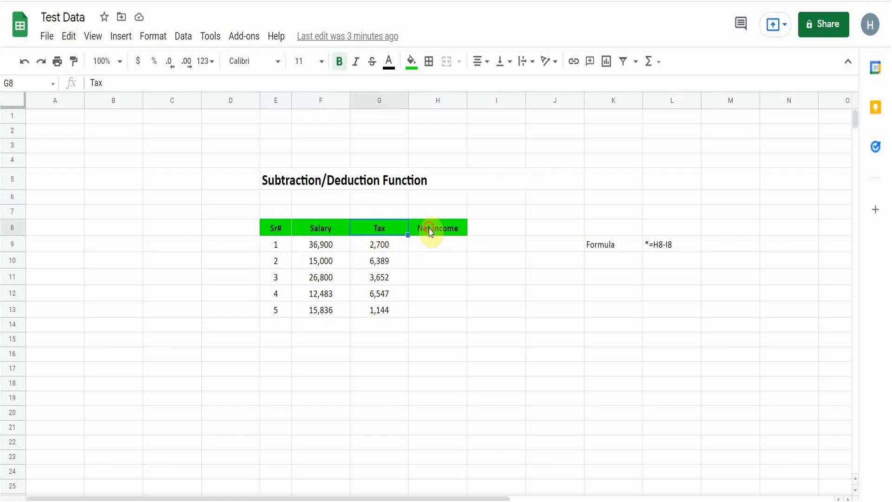
pyautogui.click(437, 228)
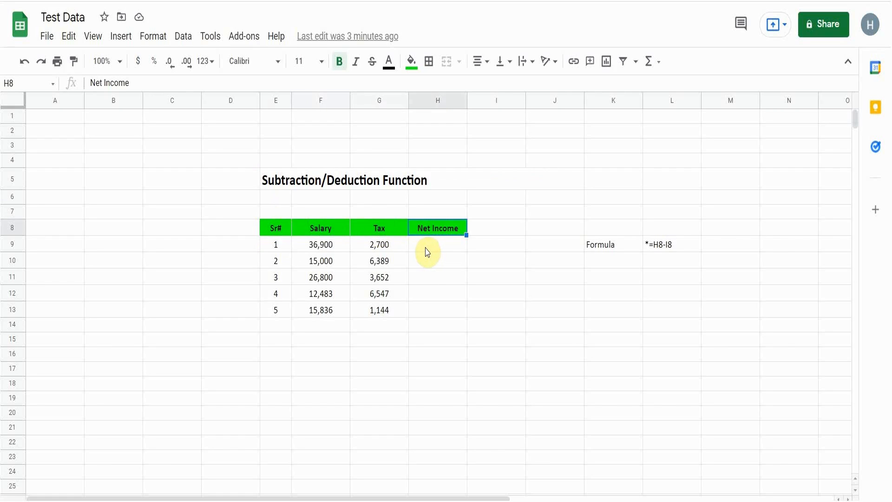
pyautogui.moveTo(326, 250)
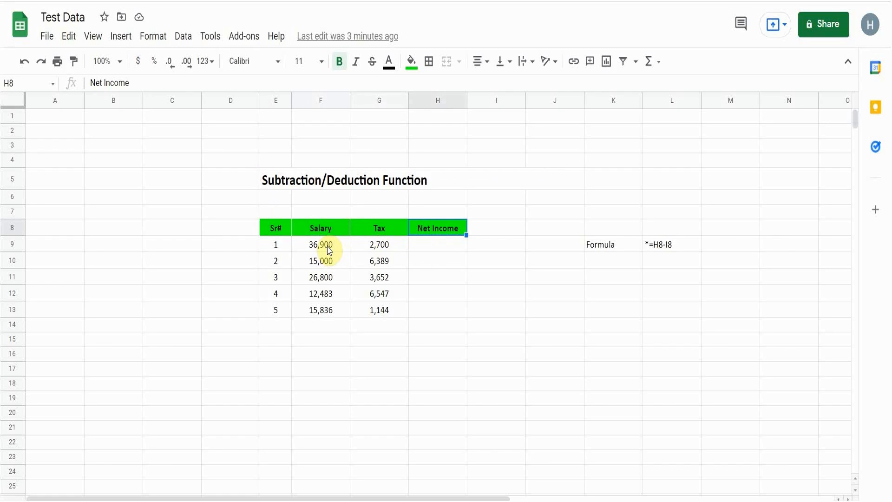
pyautogui.click(438, 245)
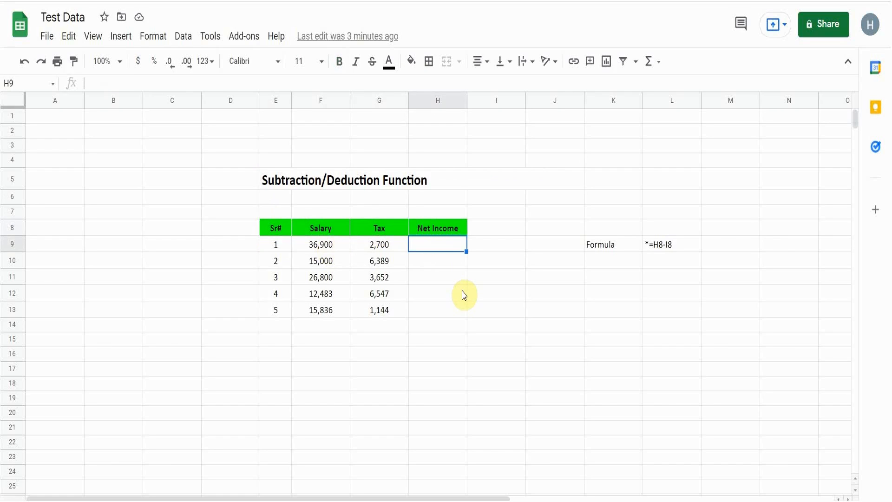
pyautogui.write('=')
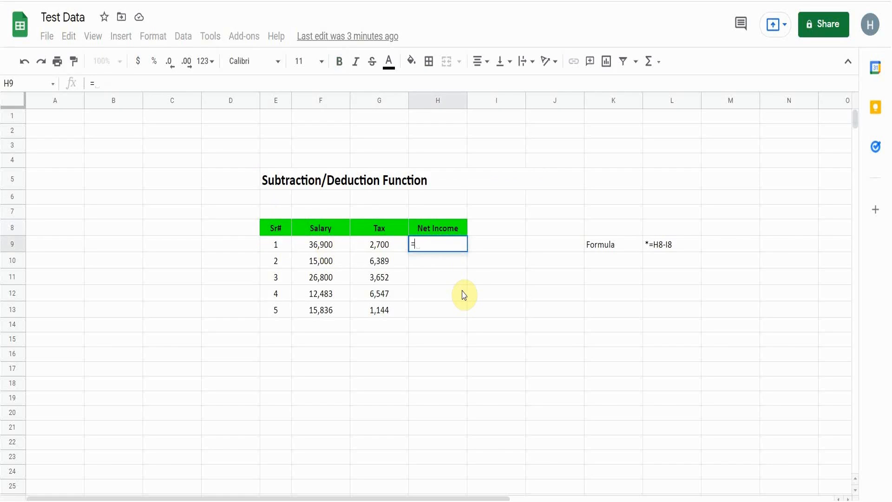
pyautogui.moveTo(316, 249)
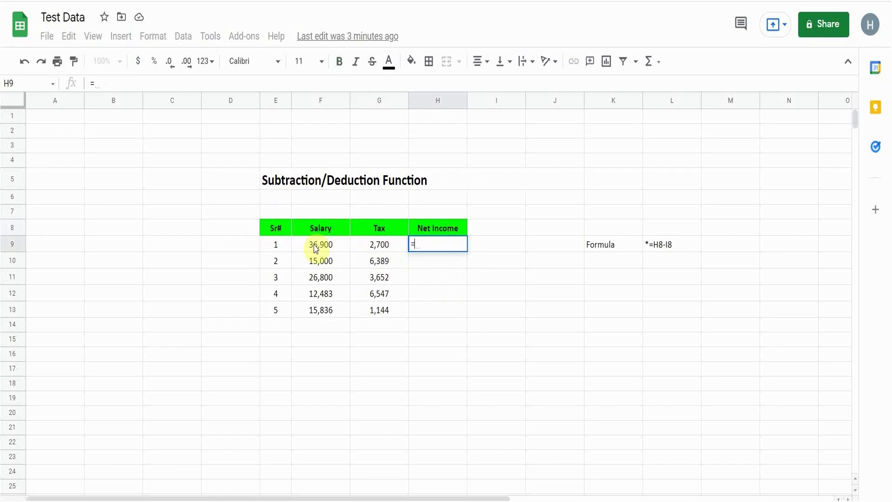
pyautogui.click(320, 244)
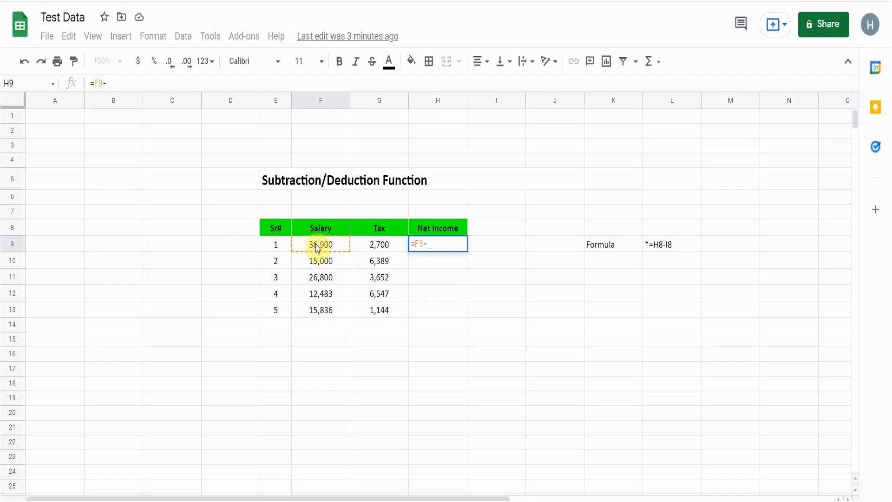
pyautogui.click(378, 245)
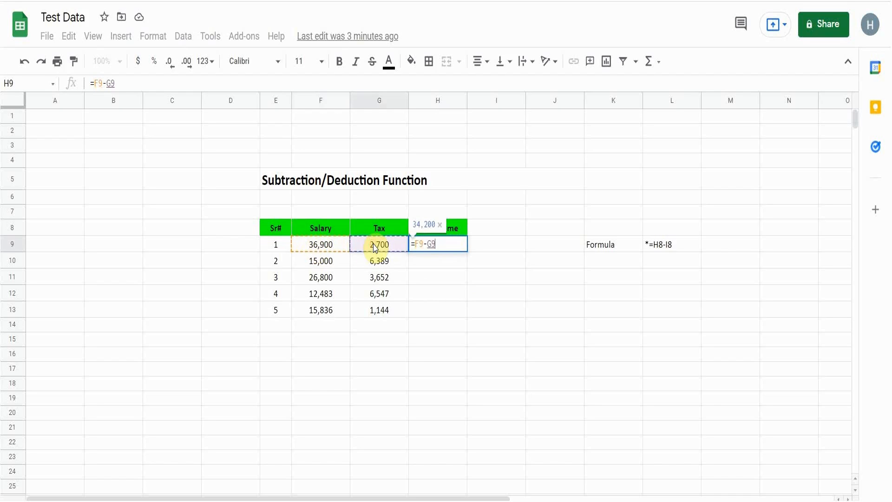
pyautogui.moveTo(385, 313)
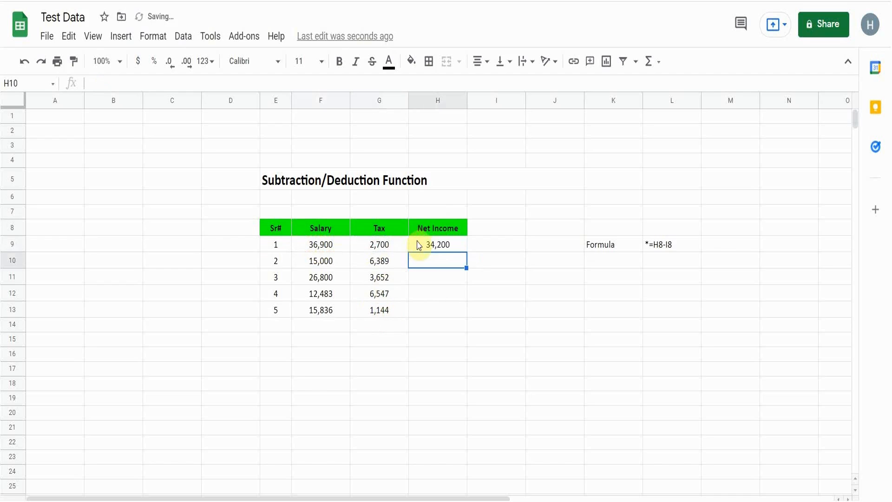
# Step: Copy the H9 formula down through H13, giving 34,200, 8,611, 23,148, 5,936 and 14,692
pyautogui.click(437, 244)
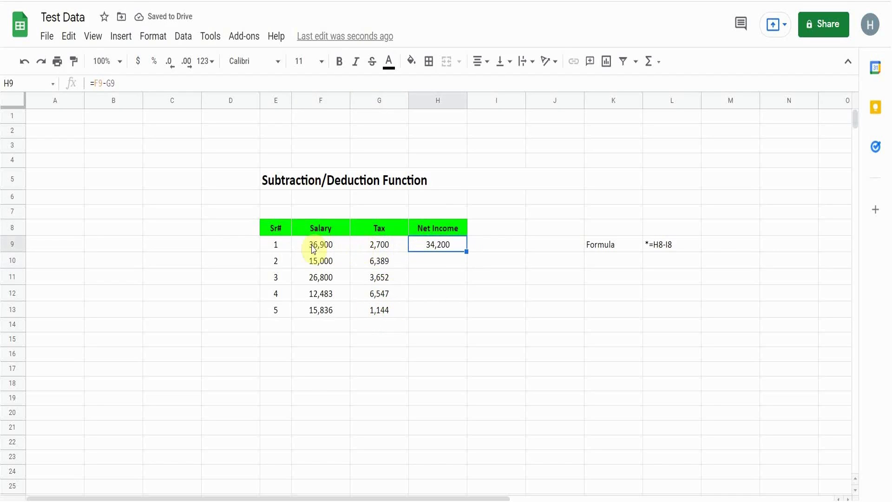
pyautogui.moveTo(476, 262)
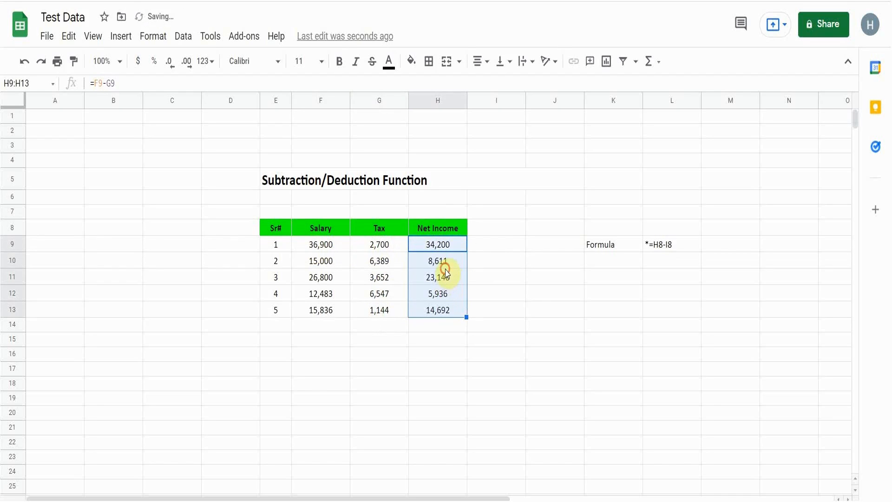
pyautogui.click(613, 244)
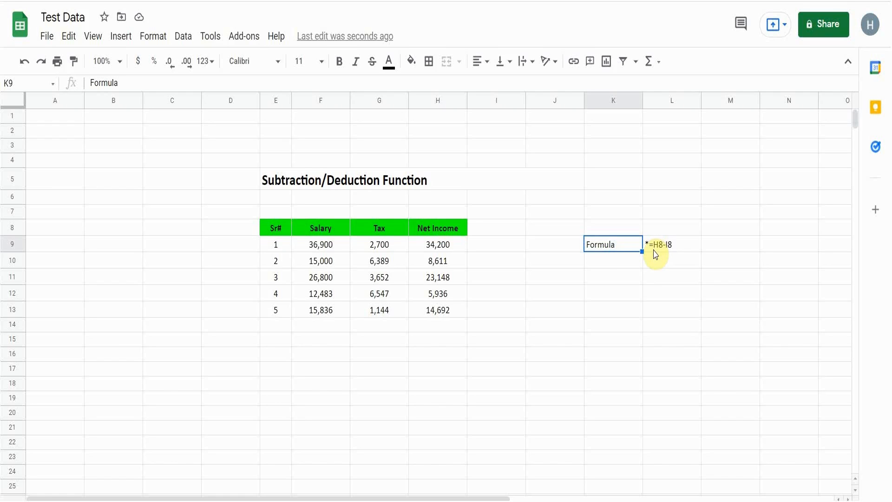
pyautogui.moveTo(506, 263)
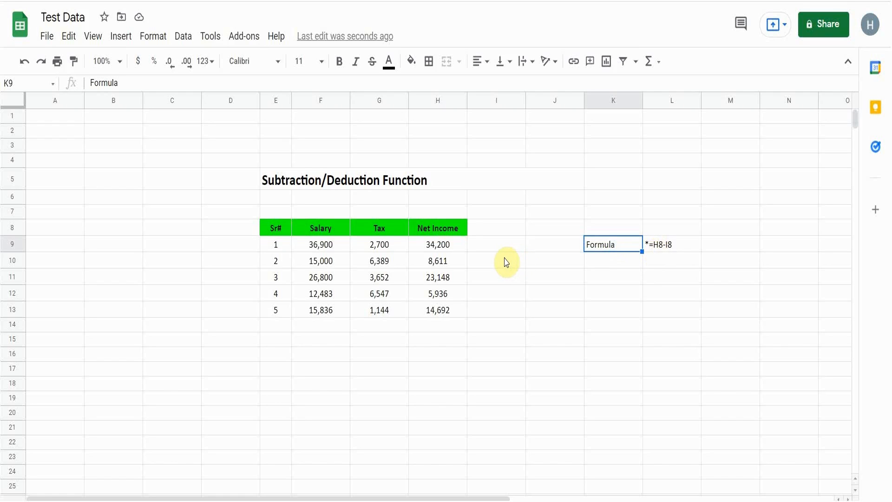
pyautogui.click(496, 260)
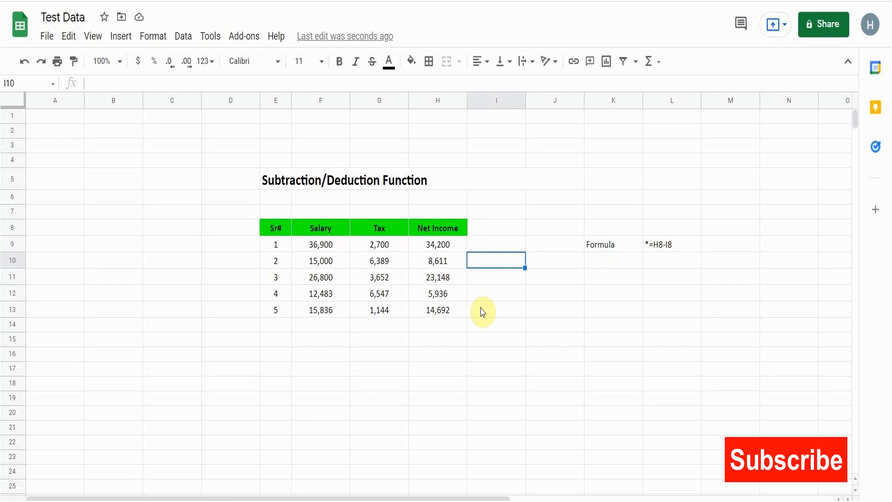
pyautogui.moveTo(482, 168)
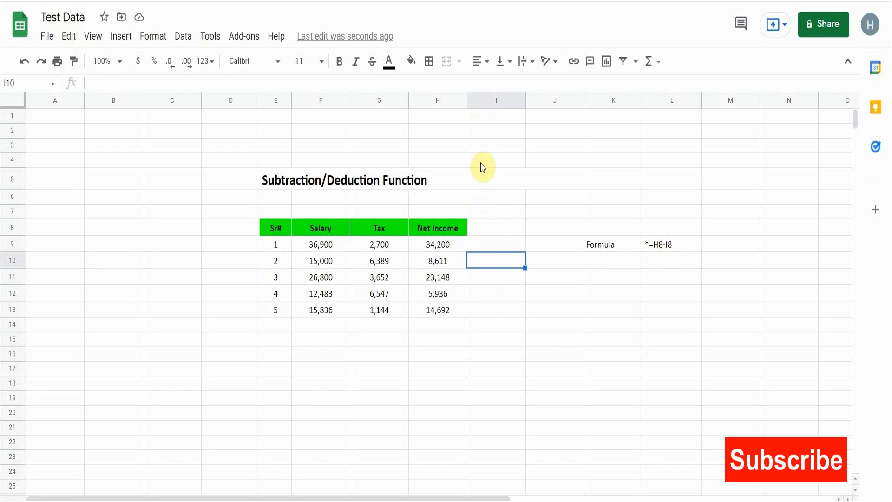